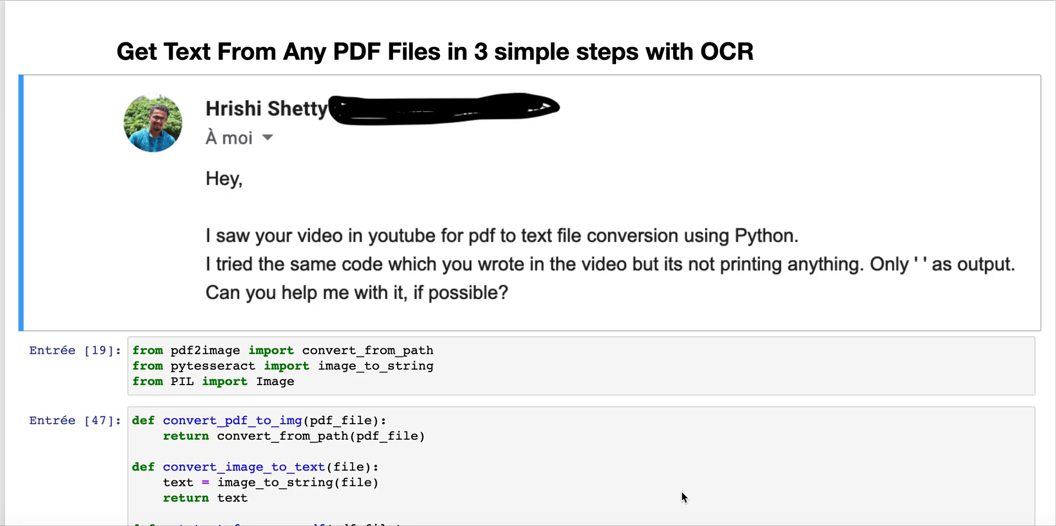
pyautogui.moveTo(635, 326)
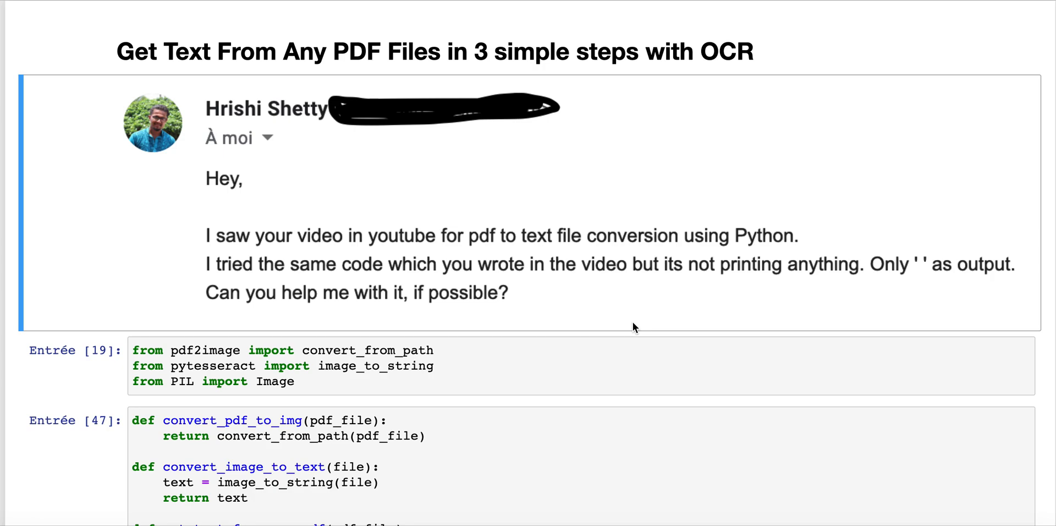
# Review the conversion code, highlighting pdf2image, convert_from_path and the pdf_file argument
pyautogui.scroll(-3)
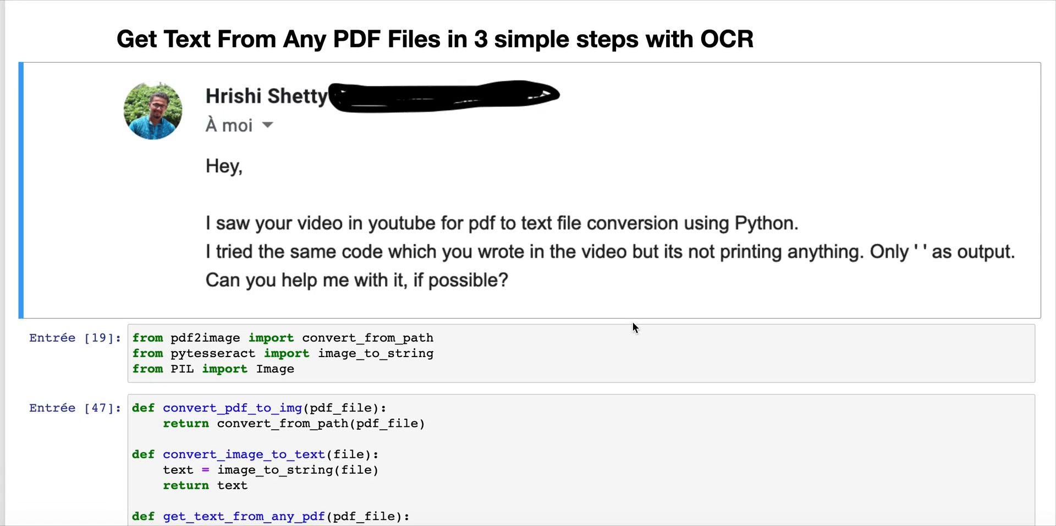
pyautogui.scroll(-3)
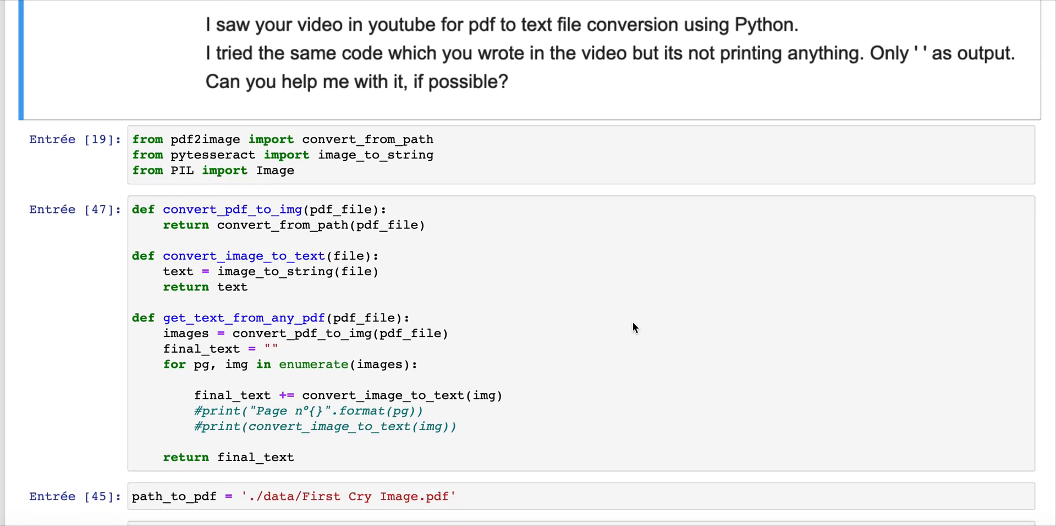
pyautogui.moveTo(474, 159)
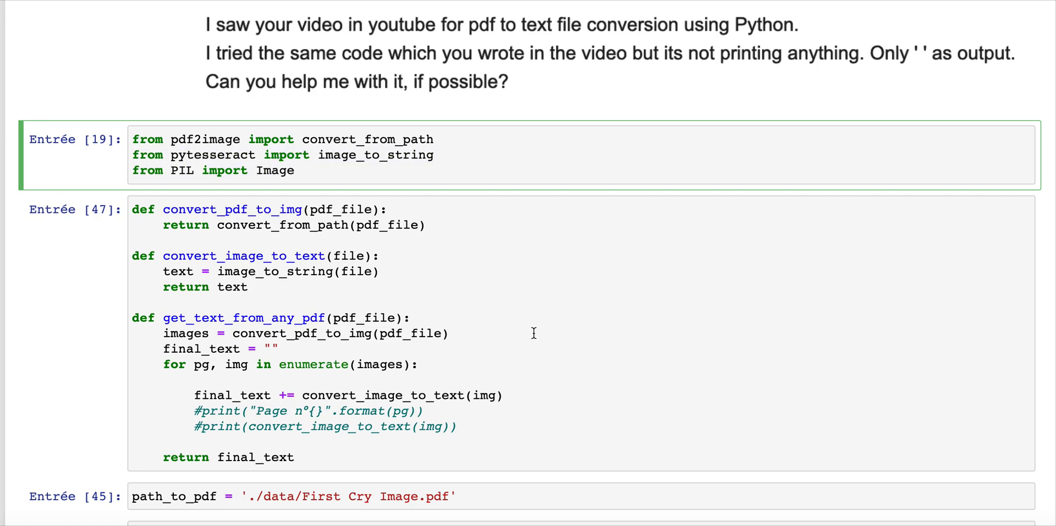
pyautogui.click(447, 225)
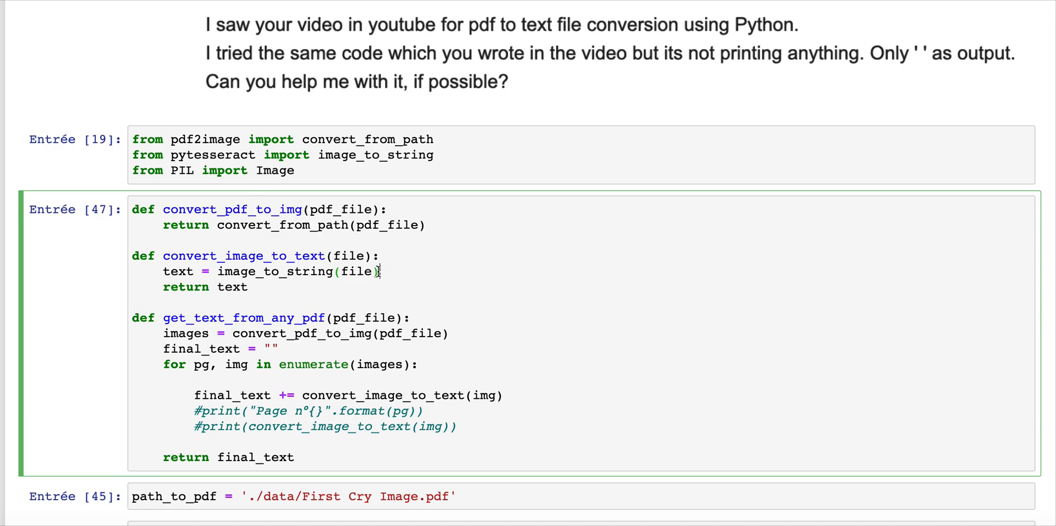
pyautogui.scroll(-3)
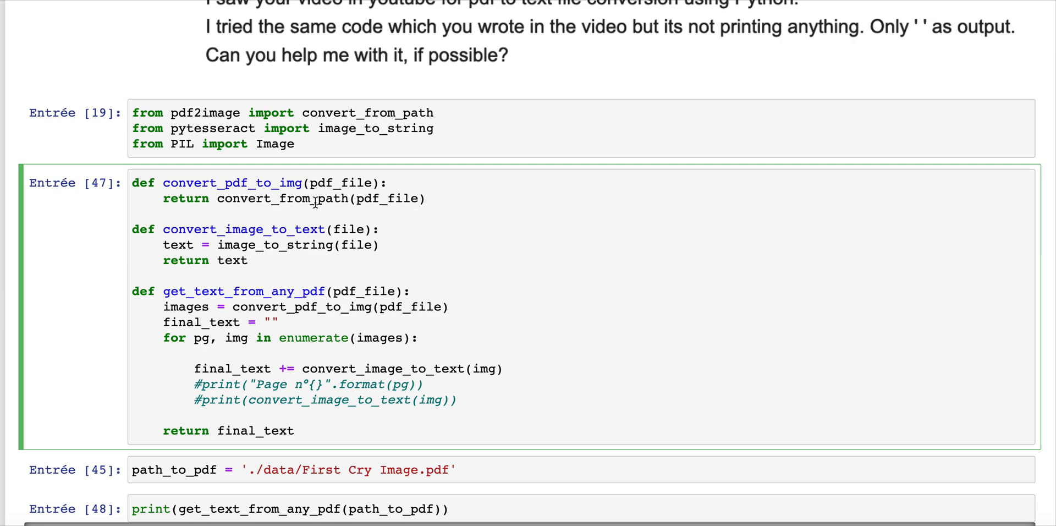
pyautogui.moveTo(309, 199)
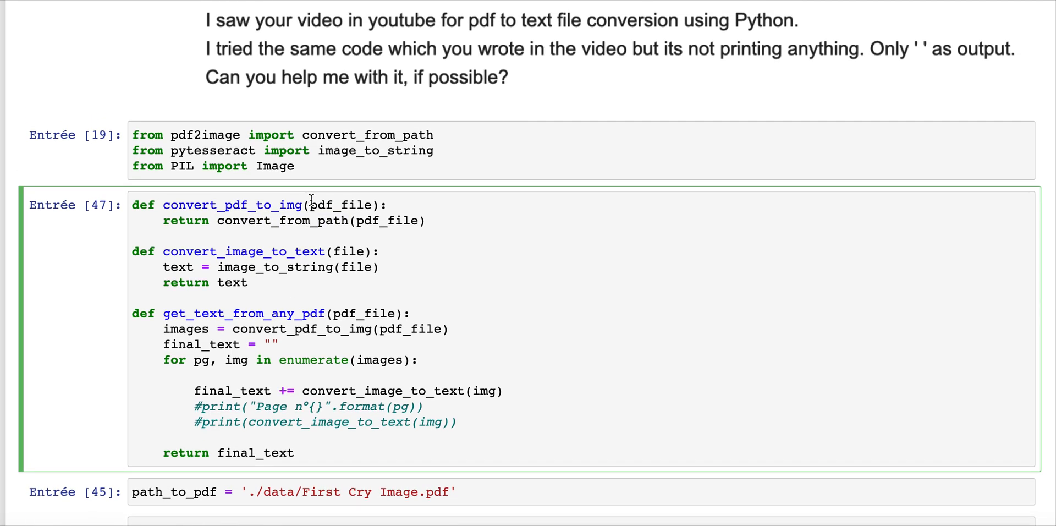
pyautogui.moveTo(267, 228)
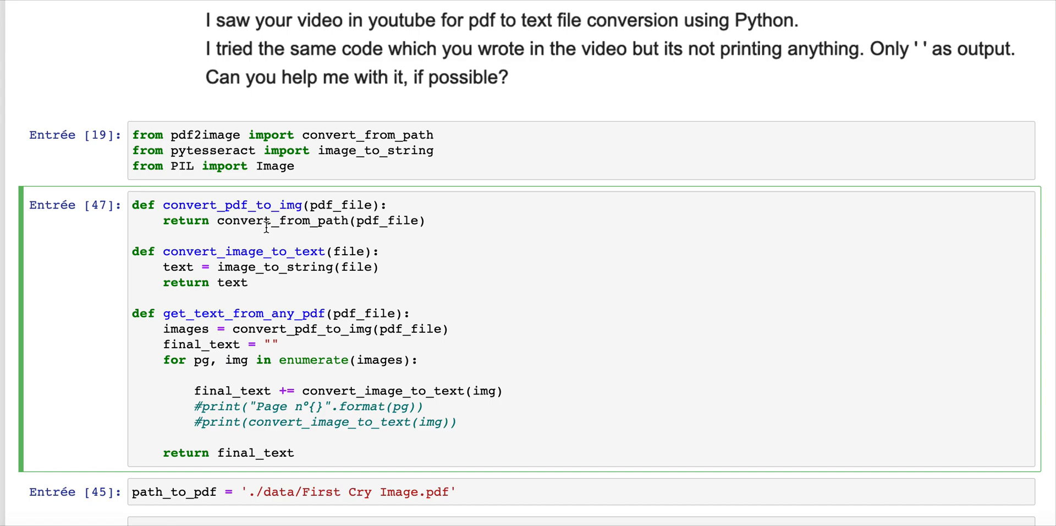
pyautogui.click(345, 220)
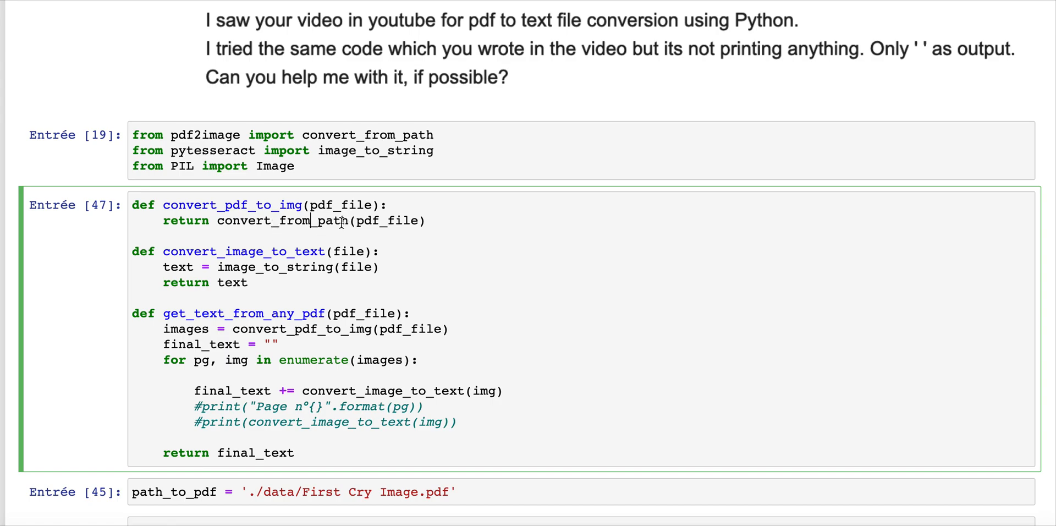
pyautogui.click(222, 135)
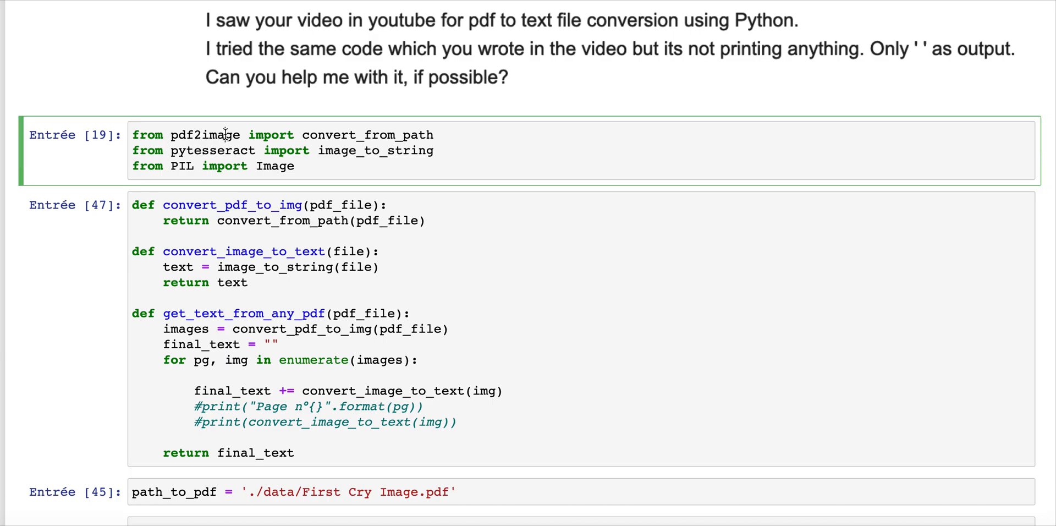
pyautogui.doubleClick(207, 135)
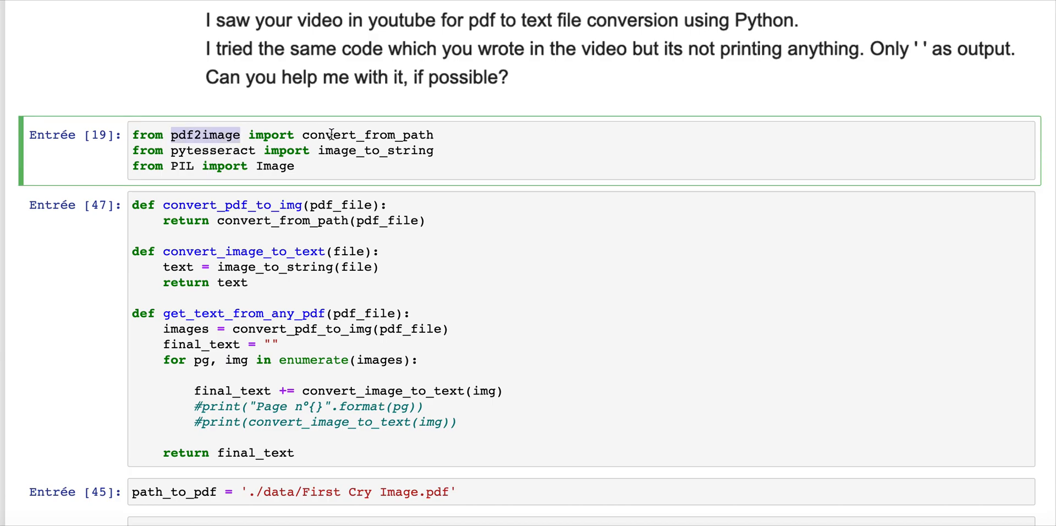
pyautogui.doubleClick(367, 135)
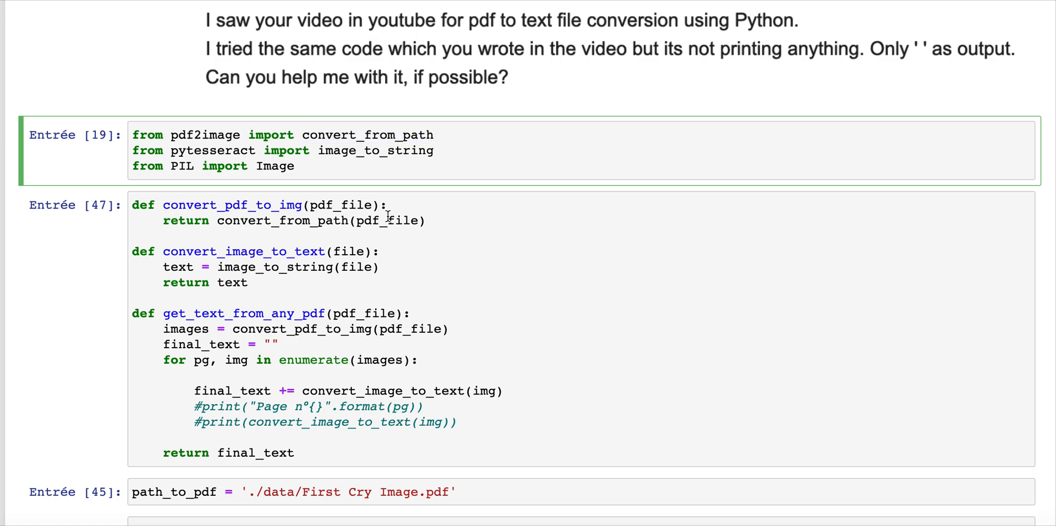
pyautogui.doubleClick(226, 205)
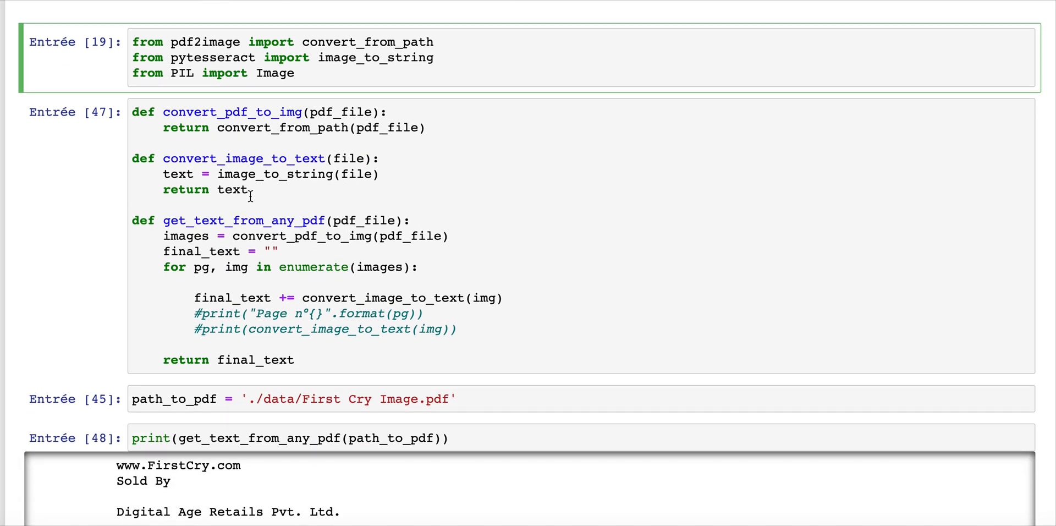
# Keep final_text accumulating each page's OCR text and comment out the two per-page print lines
pyautogui.click(144, 112)
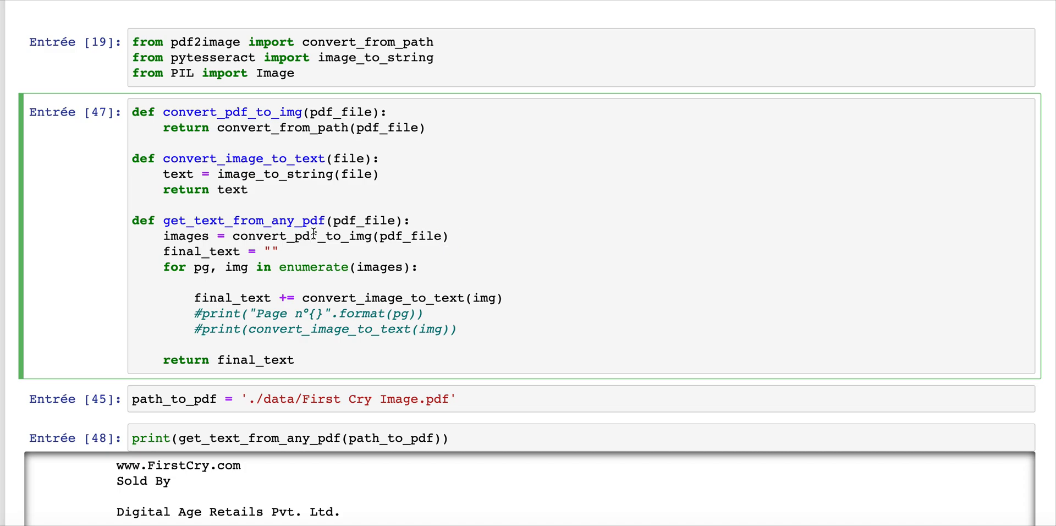
pyautogui.moveTo(439, 249)
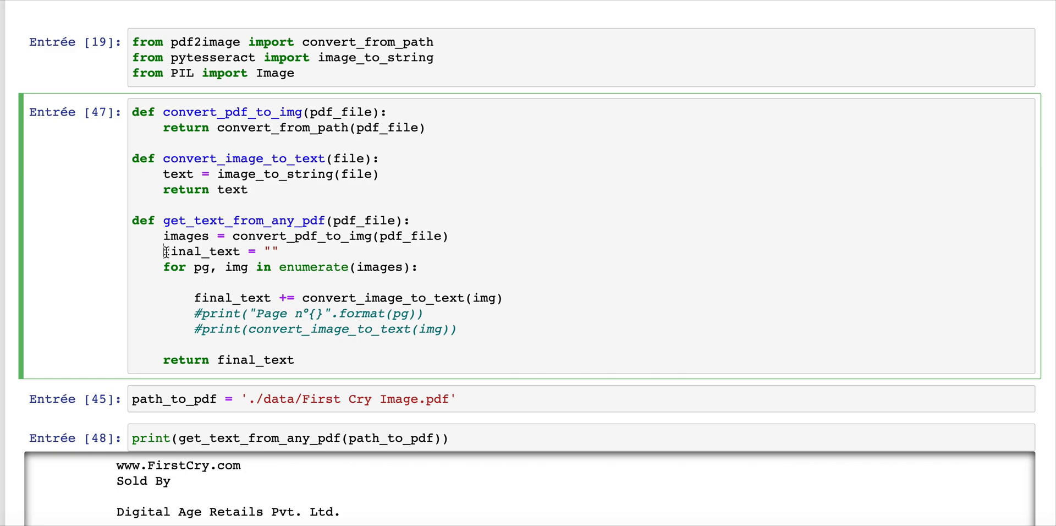
pyautogui.click(283, 251)
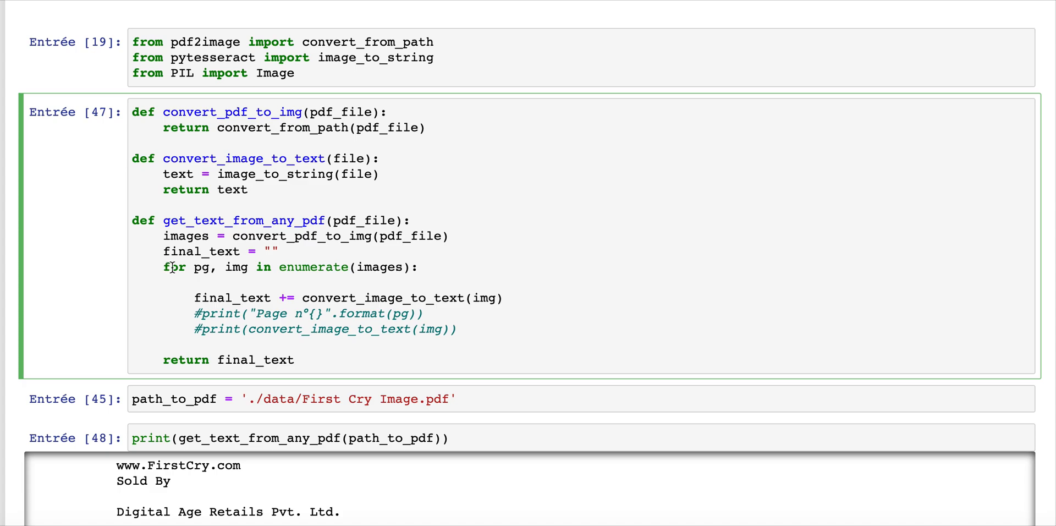
pyautogui.moveTo(401, 282)
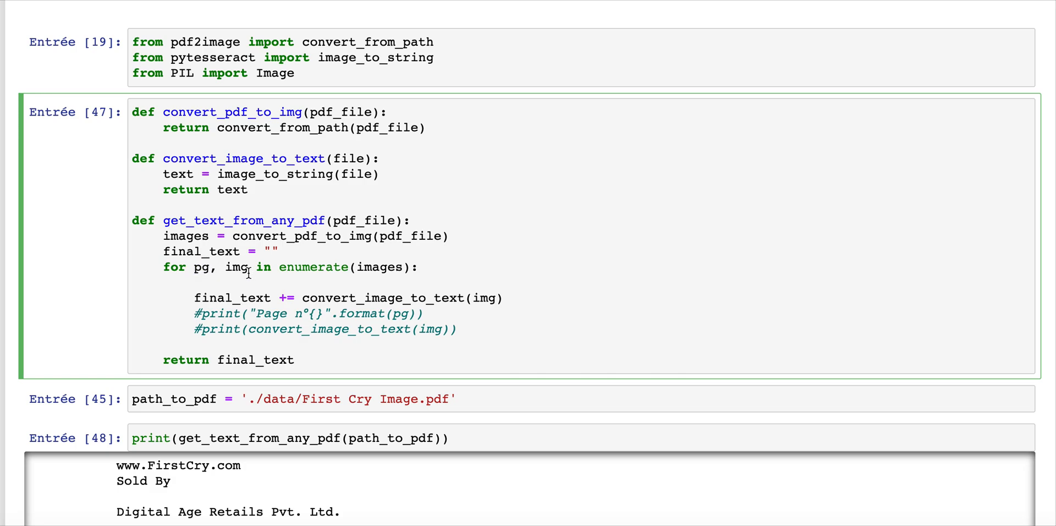
pyautogui.moveTo(234, 268)
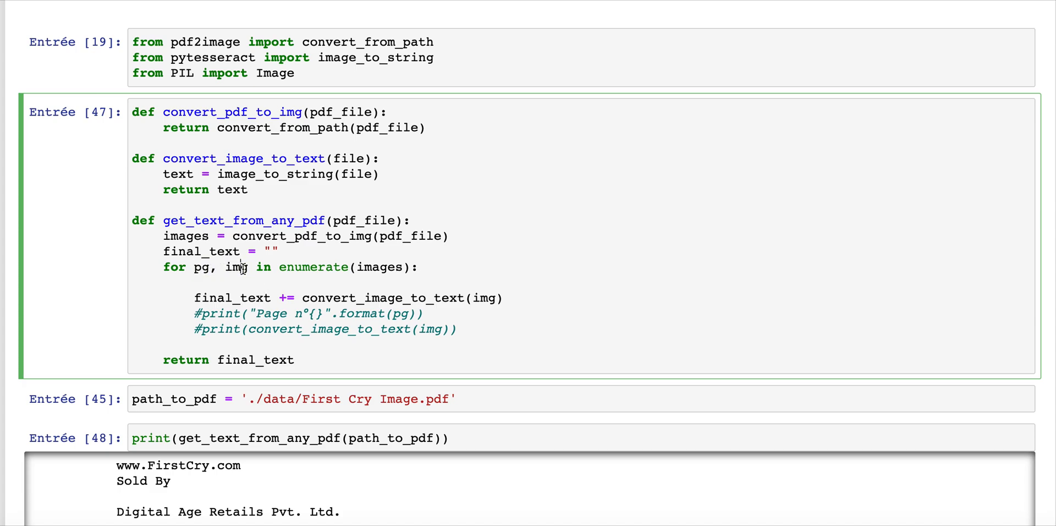
pyautogui.moveTo(490, 288)
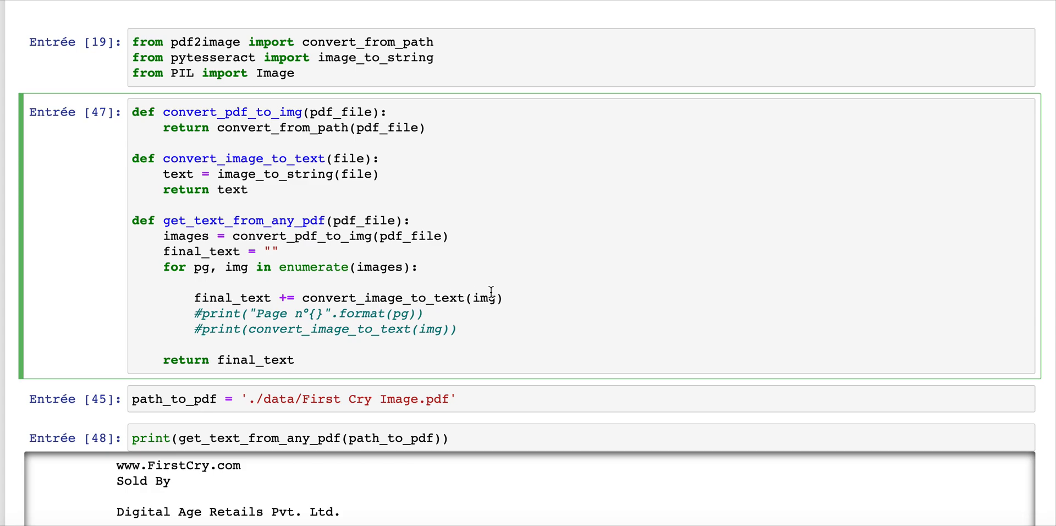
pyautogui.moveTo(491, 298)
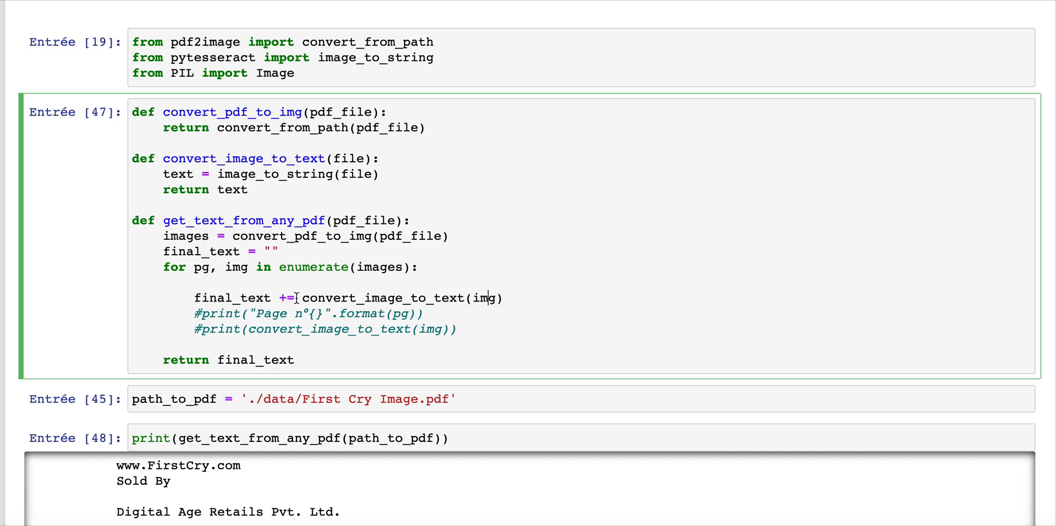
pyautogui.scroll(-3)
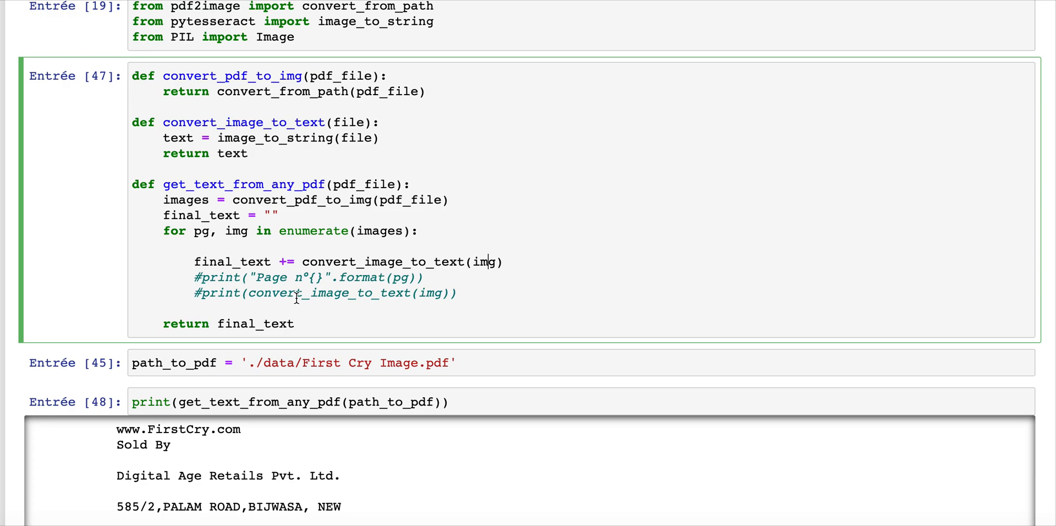
pyautogui.click(164, 245)
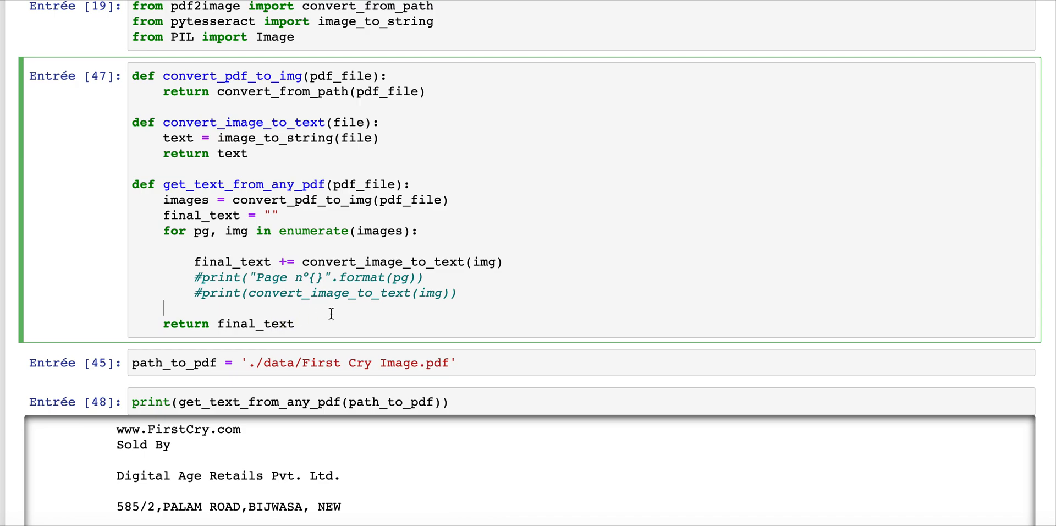
# Open First Cry Image.pdf in Preview and scroll through both invoice pages
pyautogui.click(460, 362)
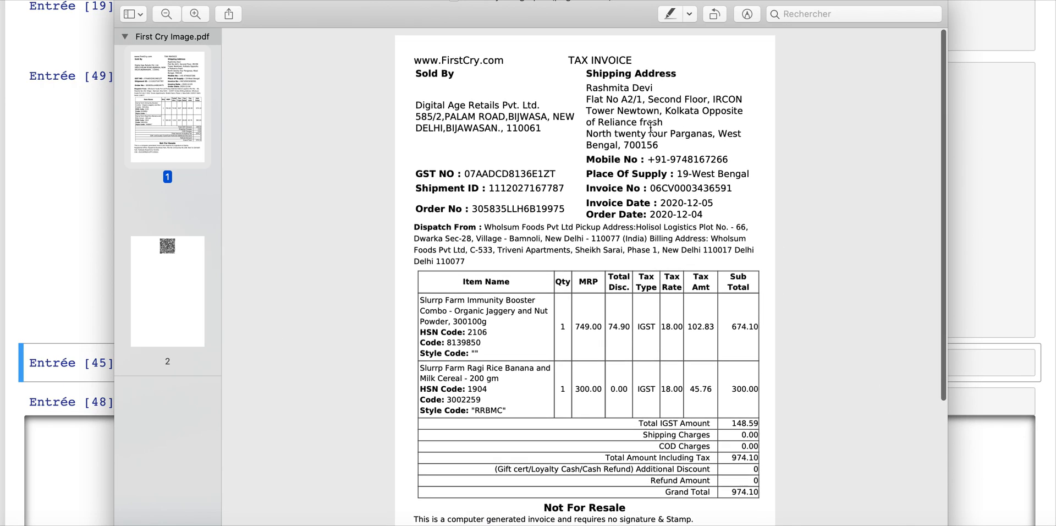
pyautogui.scroll(-3)
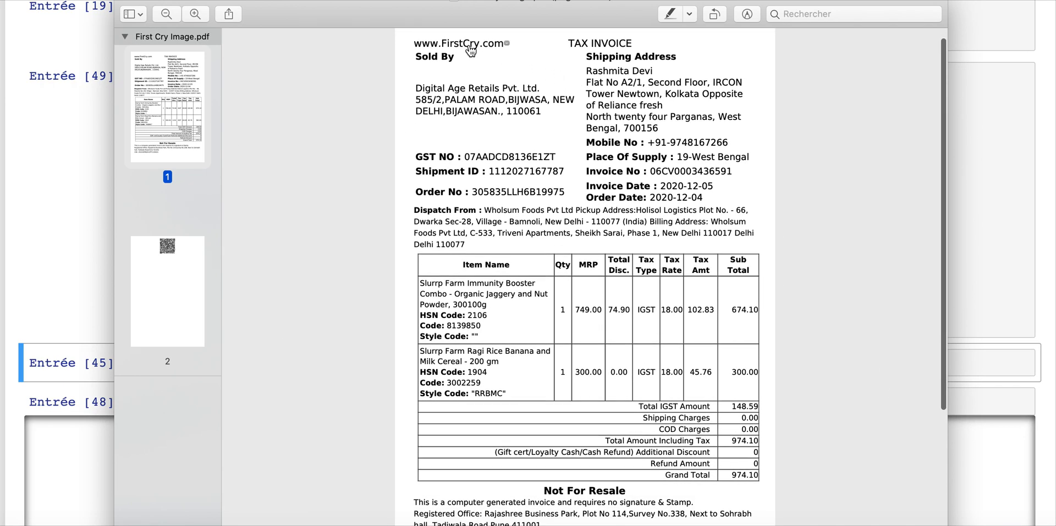
pyautogui.scroll(-3)
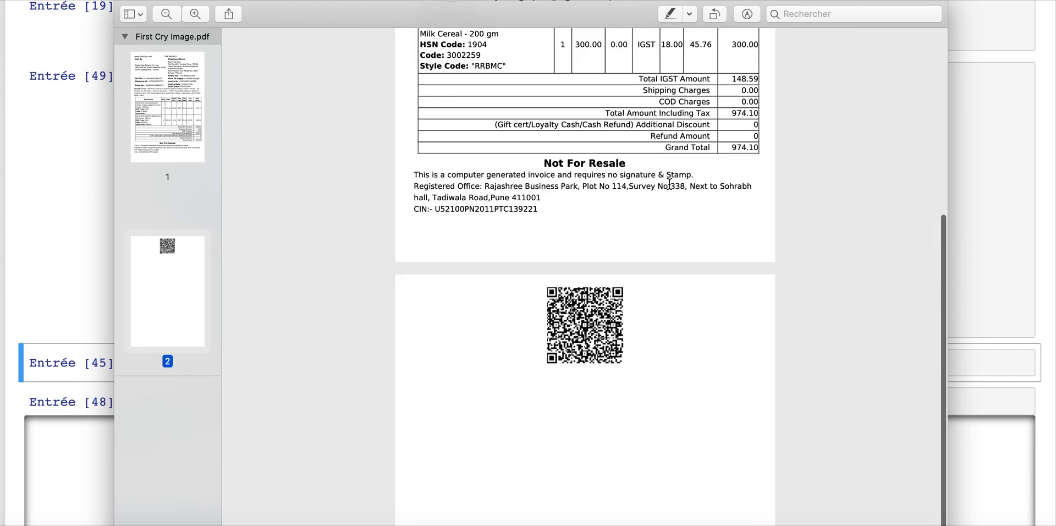
pyautogui.scroll(-3)
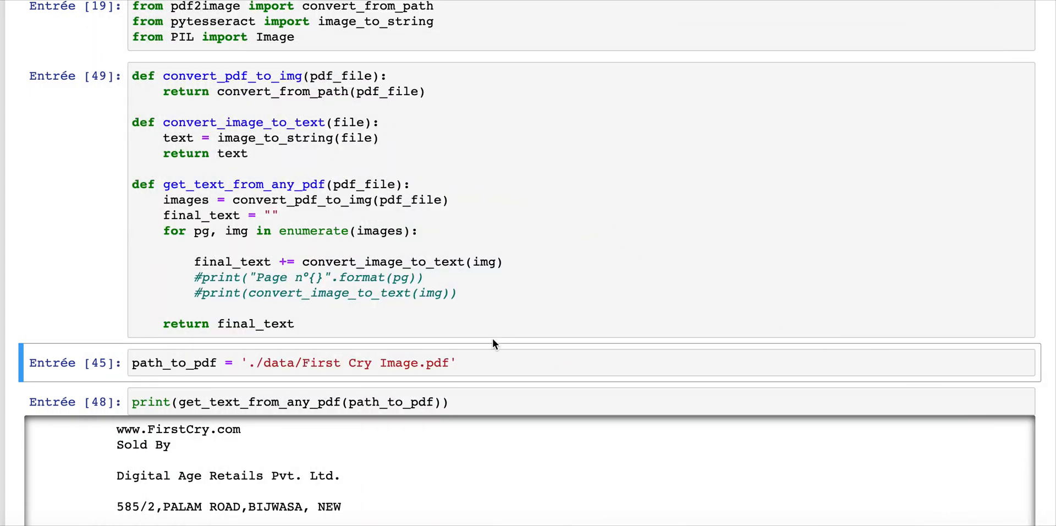
# Re-run the print(get_text_from_any_pdf(path_to_pdf)) cell and scroll through the OCR invoice text
pyautogui.click(465, 402)
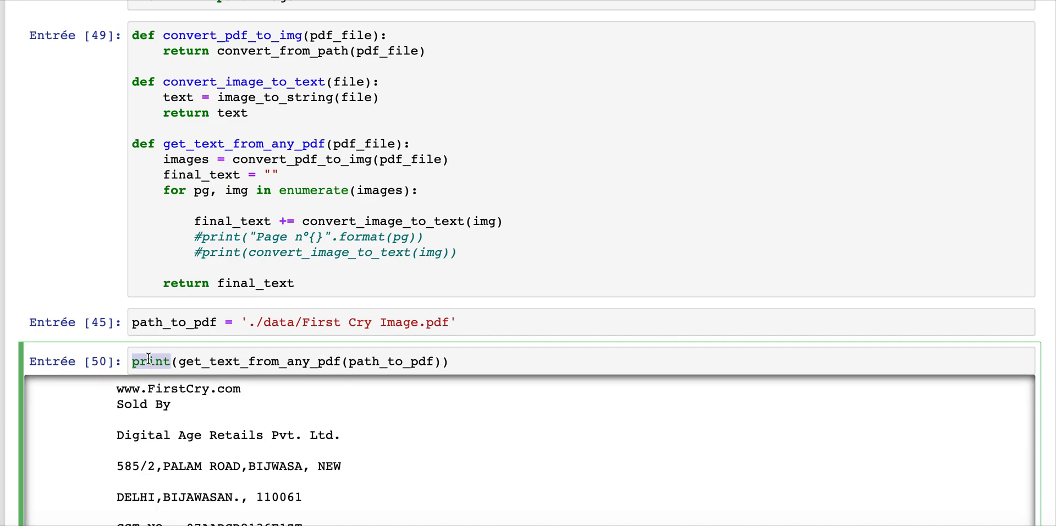
pyautogui.scroll(-3)
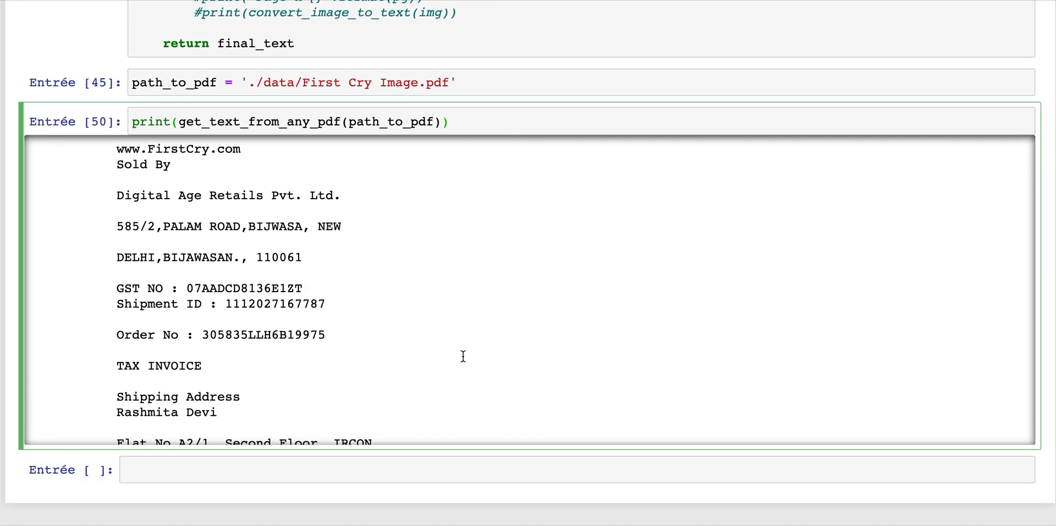
pyautogui.scroll(-3)
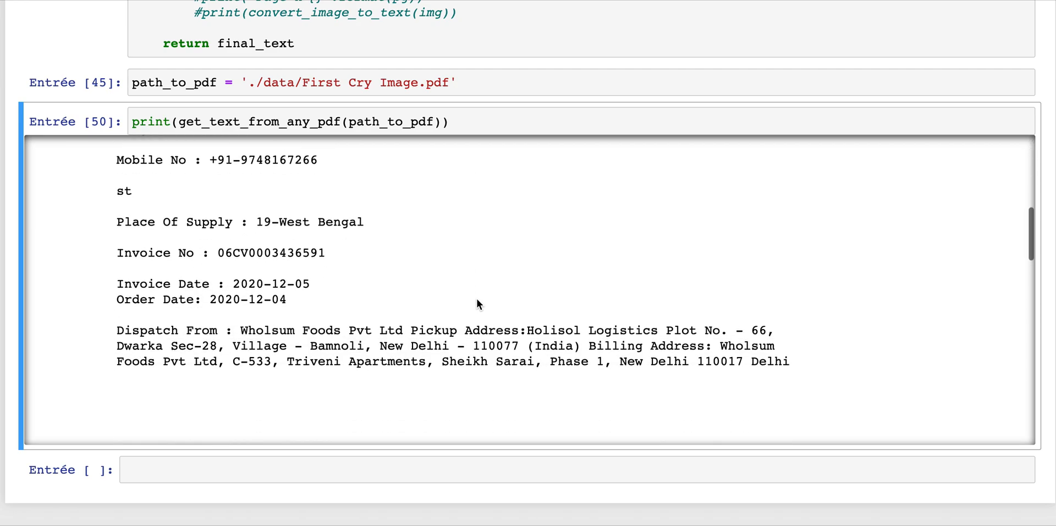
pyautogui.scroll(-3)
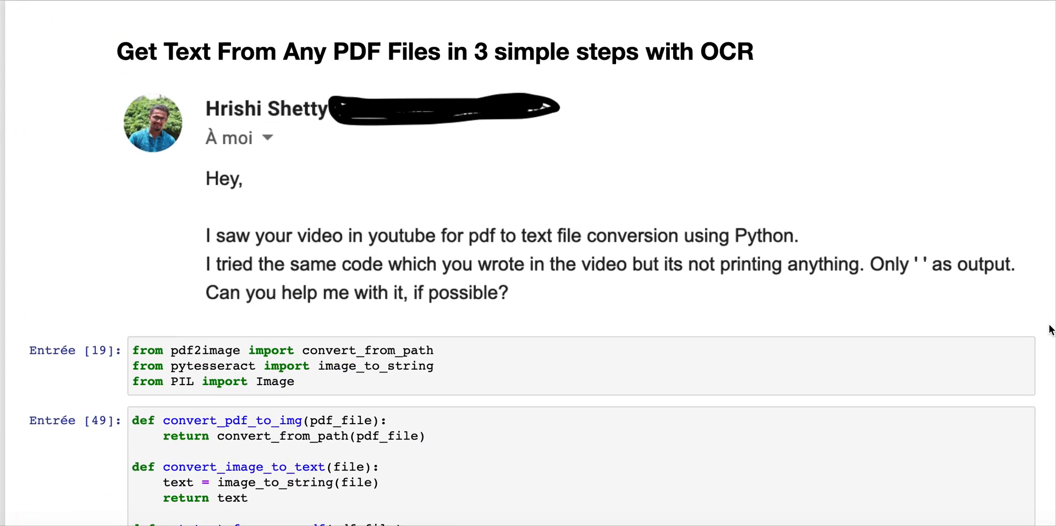
pyautogui.moveTo(280, 150)
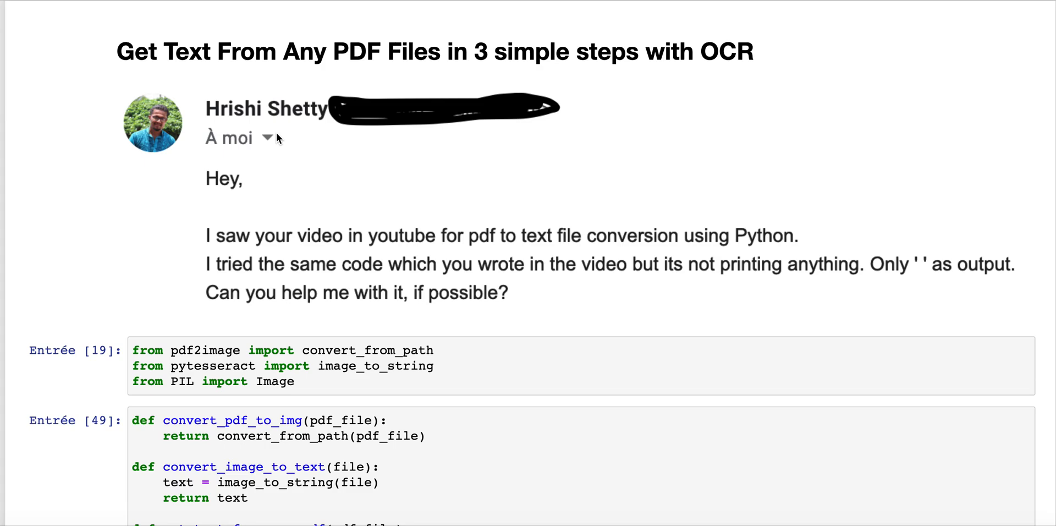
pyautogui.scroll(-3)
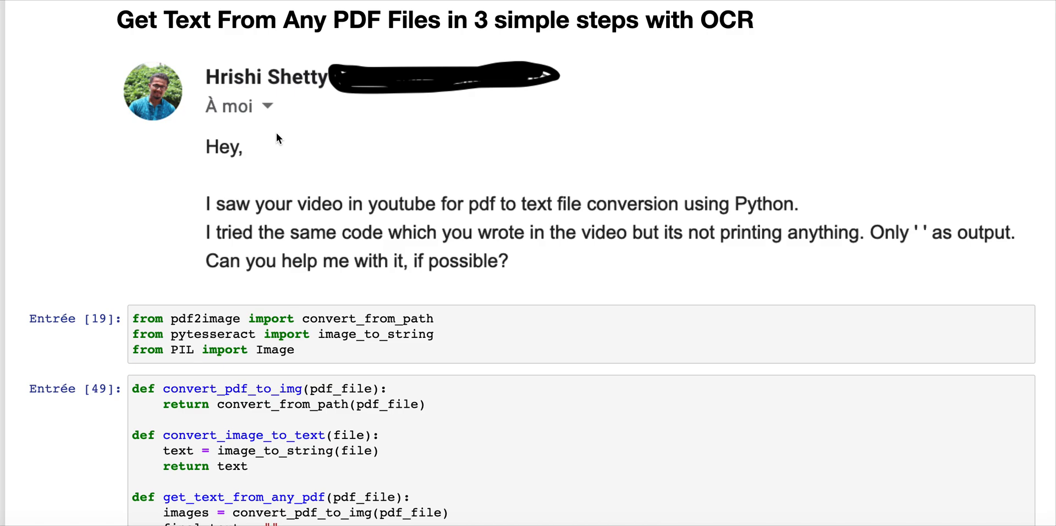
pyautogui.scroll(-3)
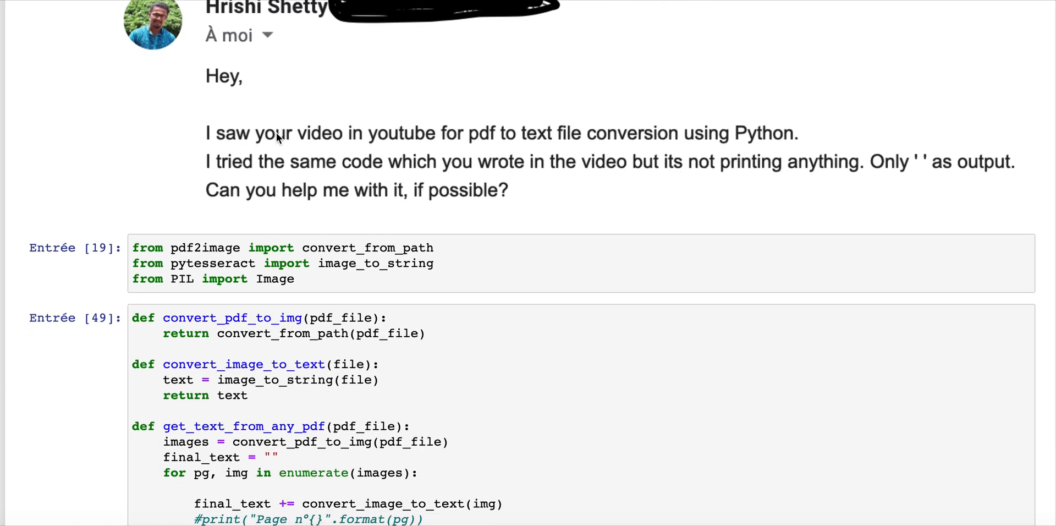
pyautogui.scroll(-3)
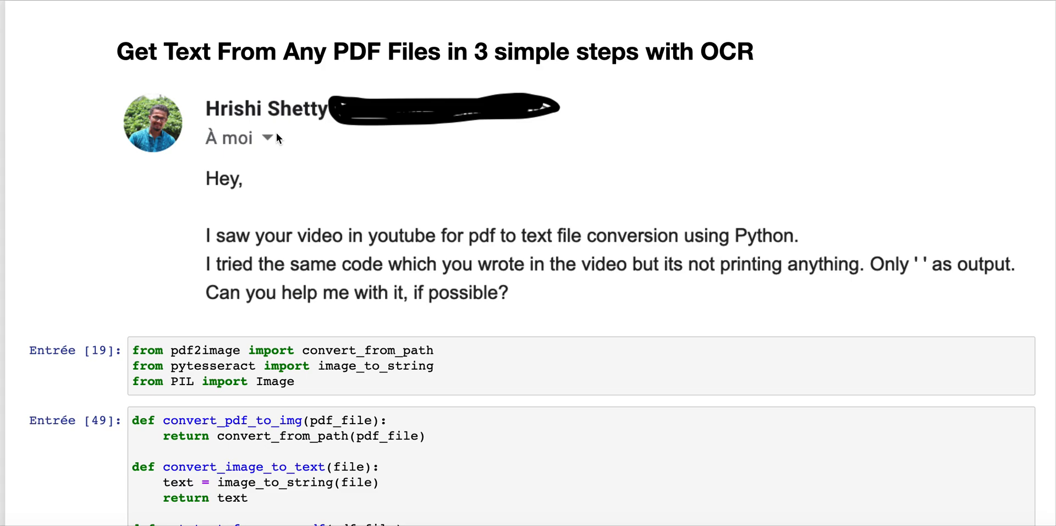
pyautogui.scroll(-3)
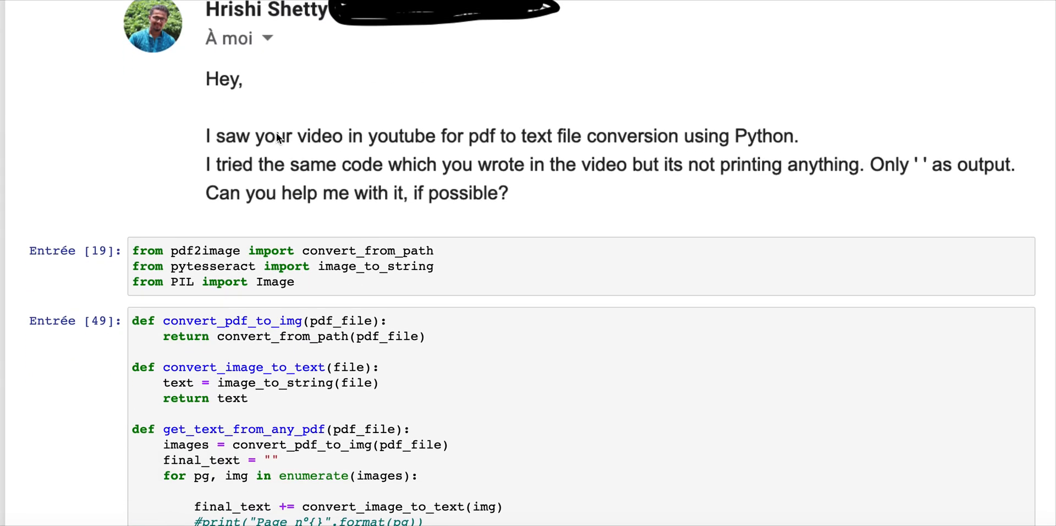
pyautogui.scroll(-3)
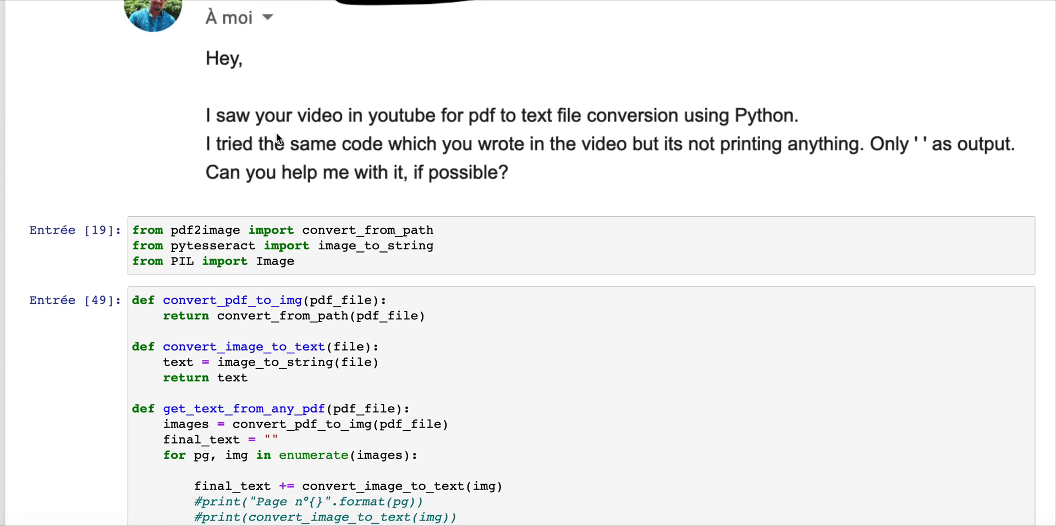
pyautogui.scroll(-3)
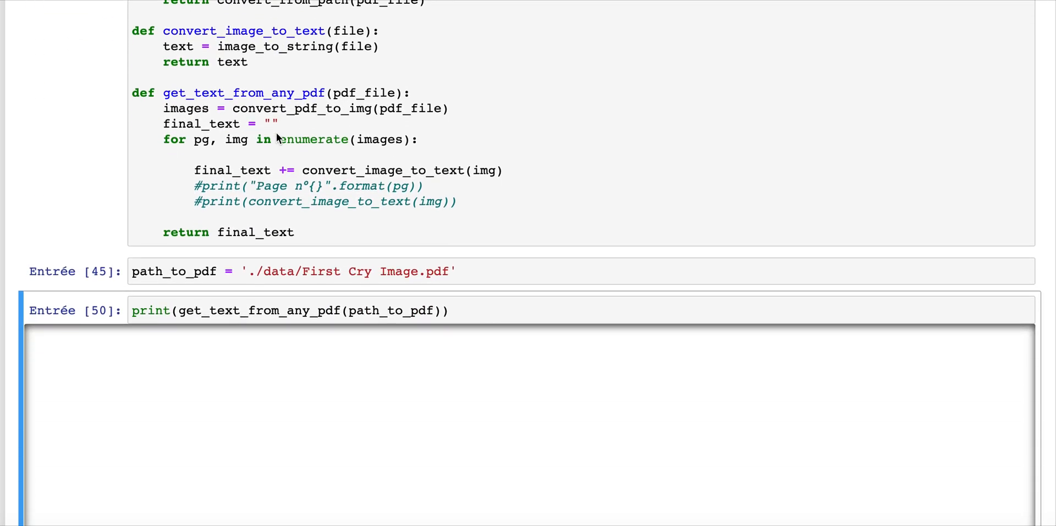